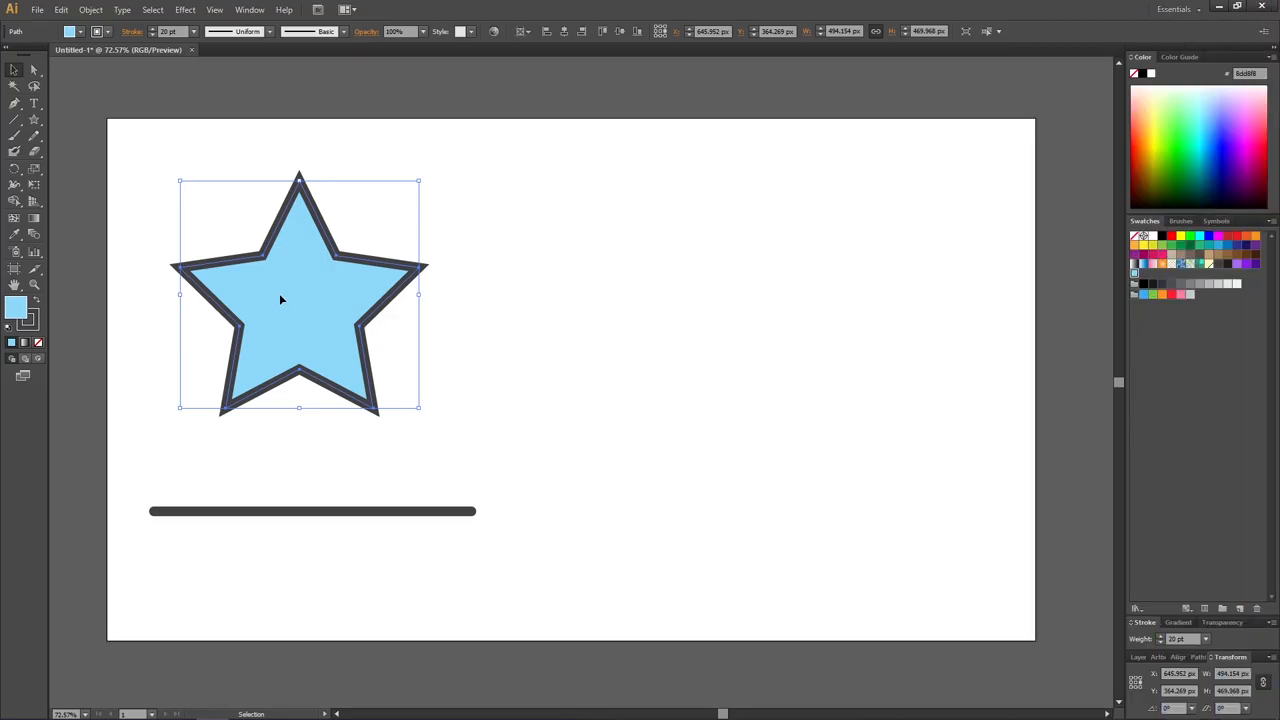
mouse_move(311, 302)
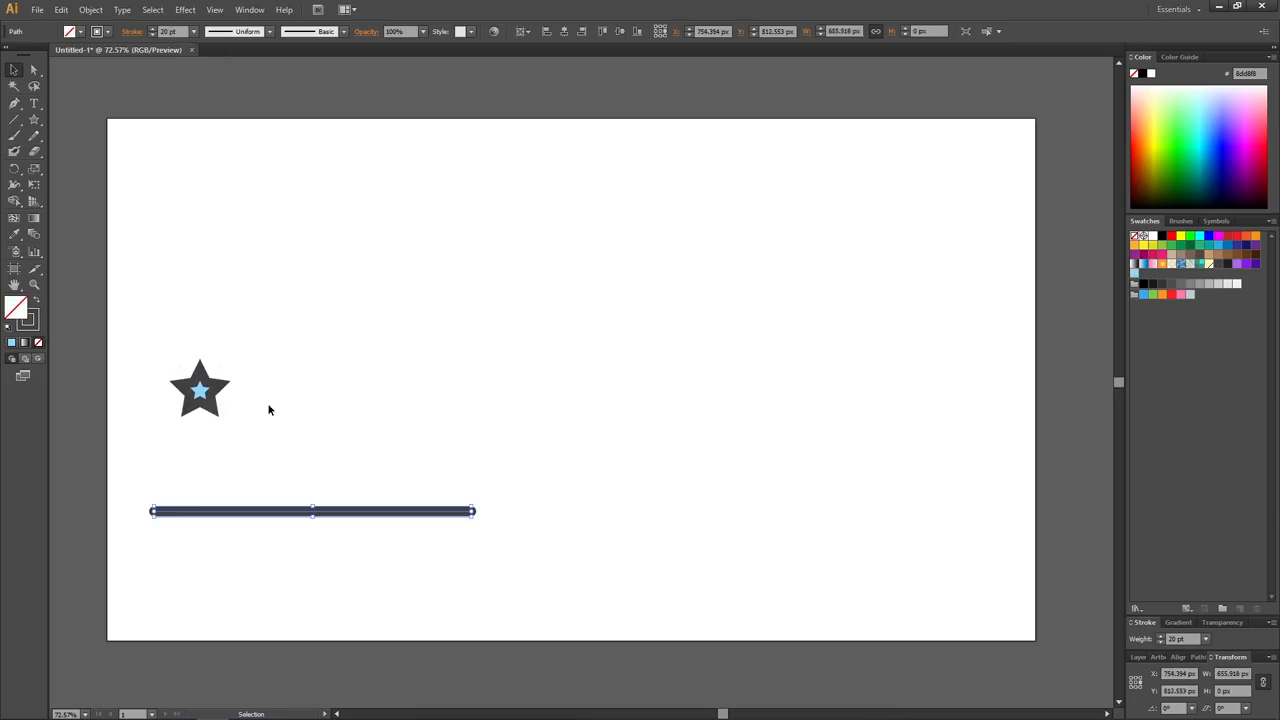
Step: Apply the Zig Zag effect from the Effect menu to the line below the star
left_click(184, 9)
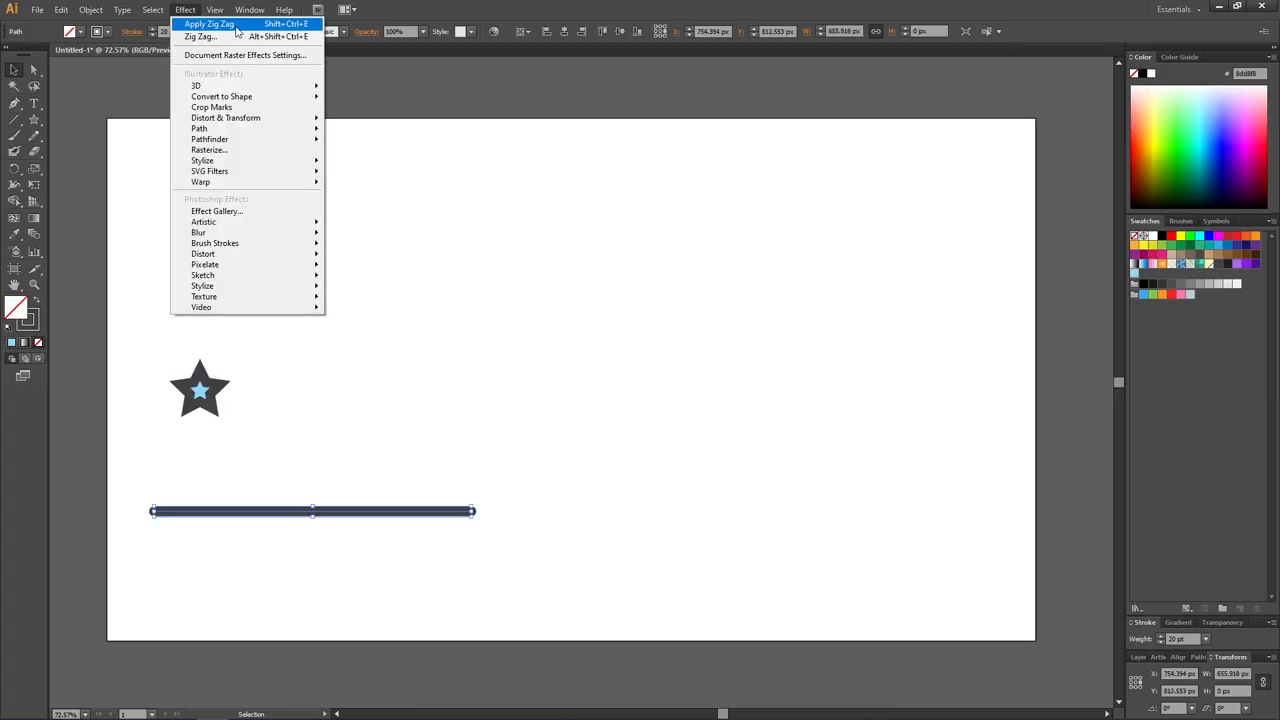
left_click(201, 36)
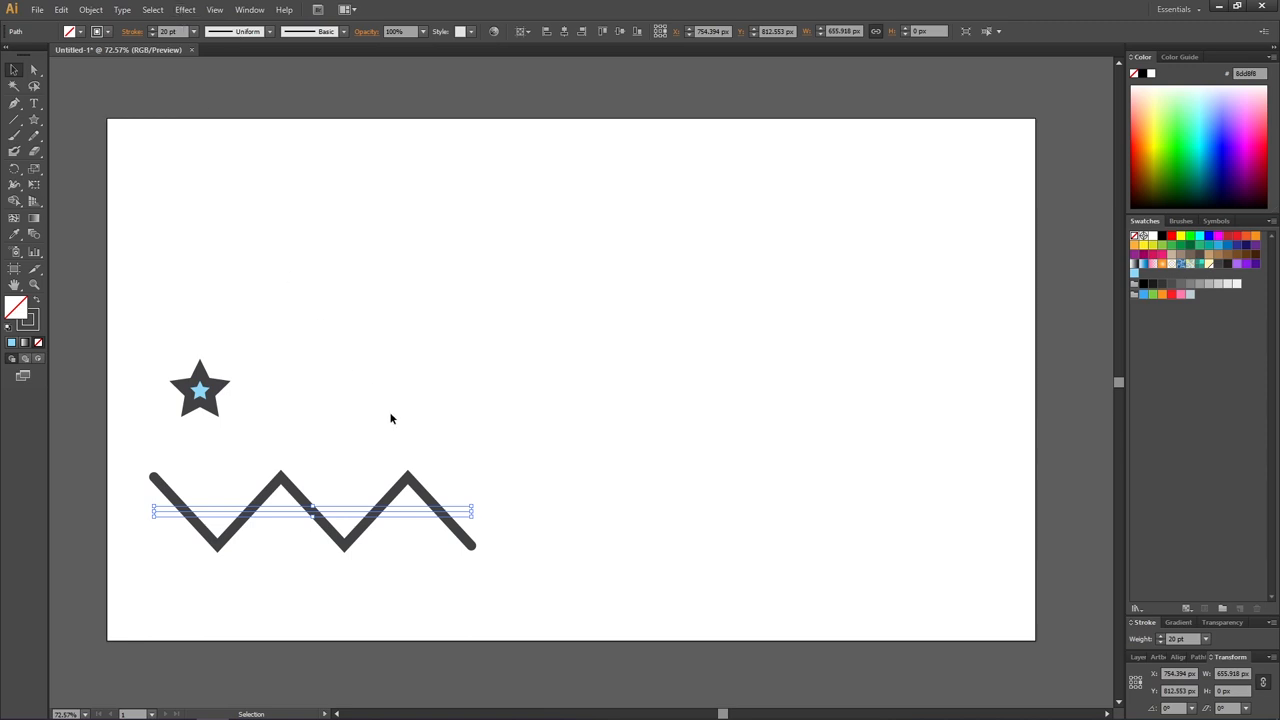
left_click_drag(470, 511, 255, 513)
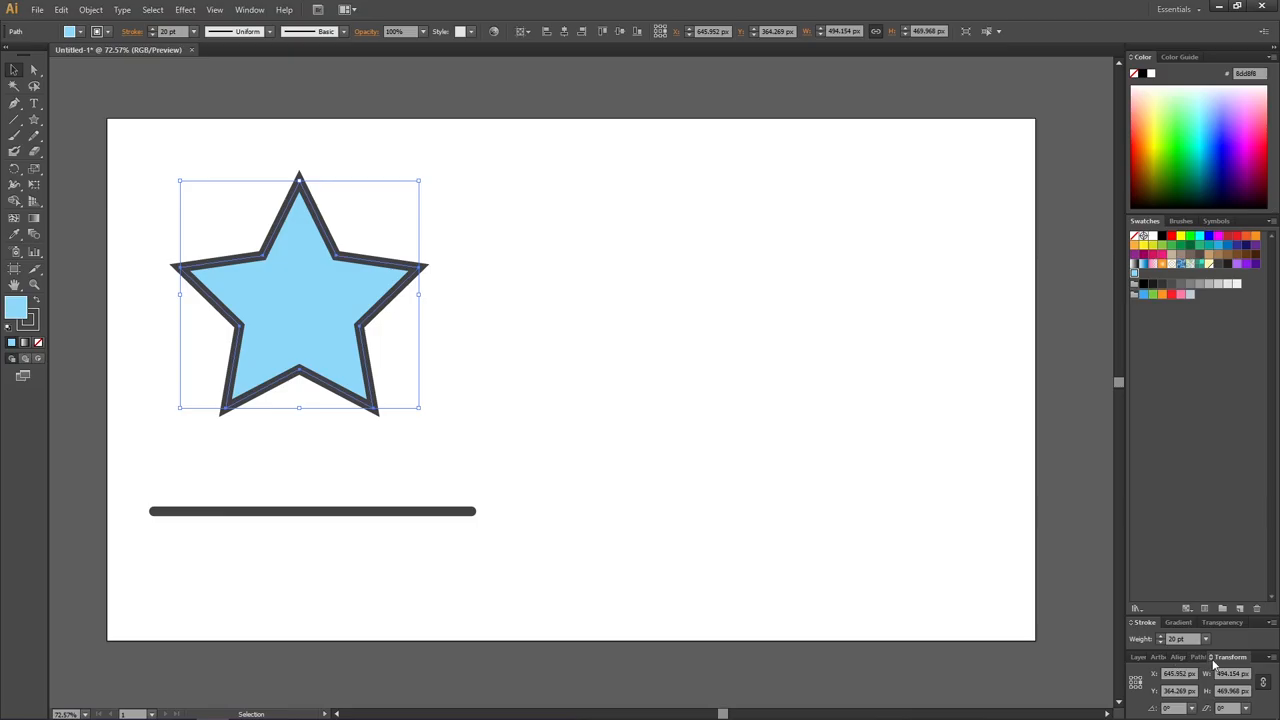
mouse_move(514, 233)
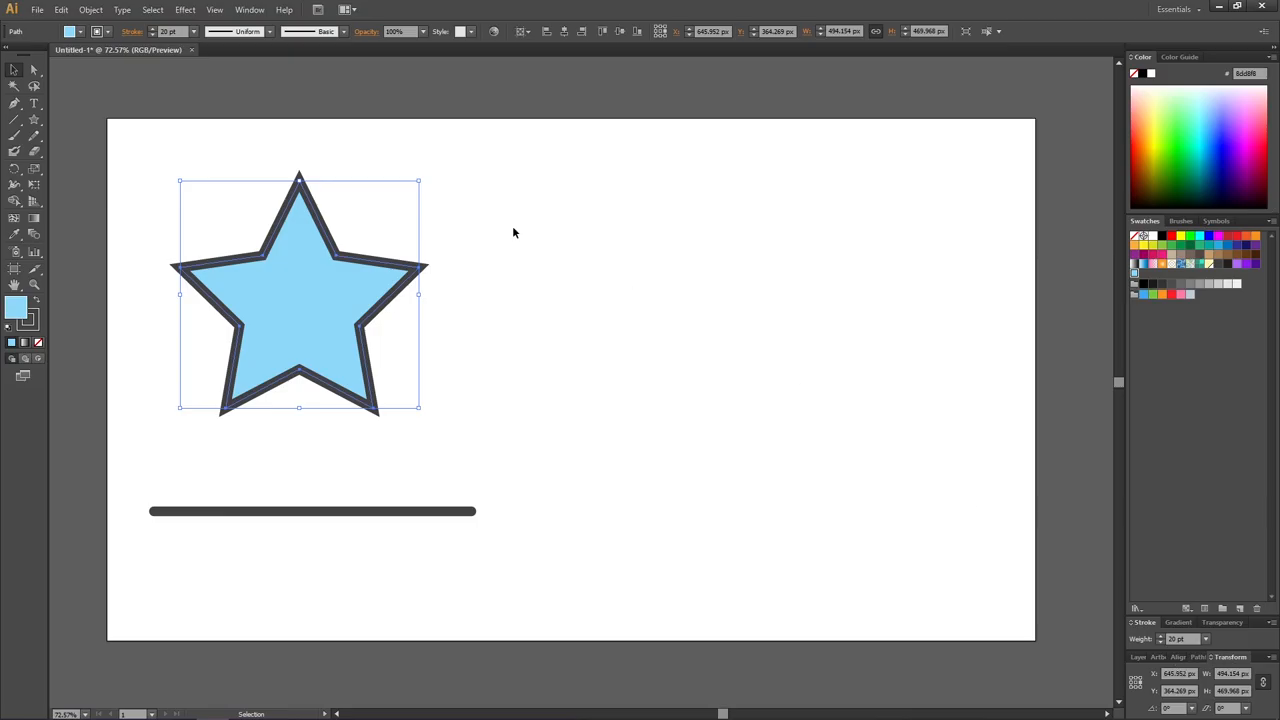
Step: Show the Transform panel and enable Scale Strokes & Effects in its menu
left_click(249, 9)
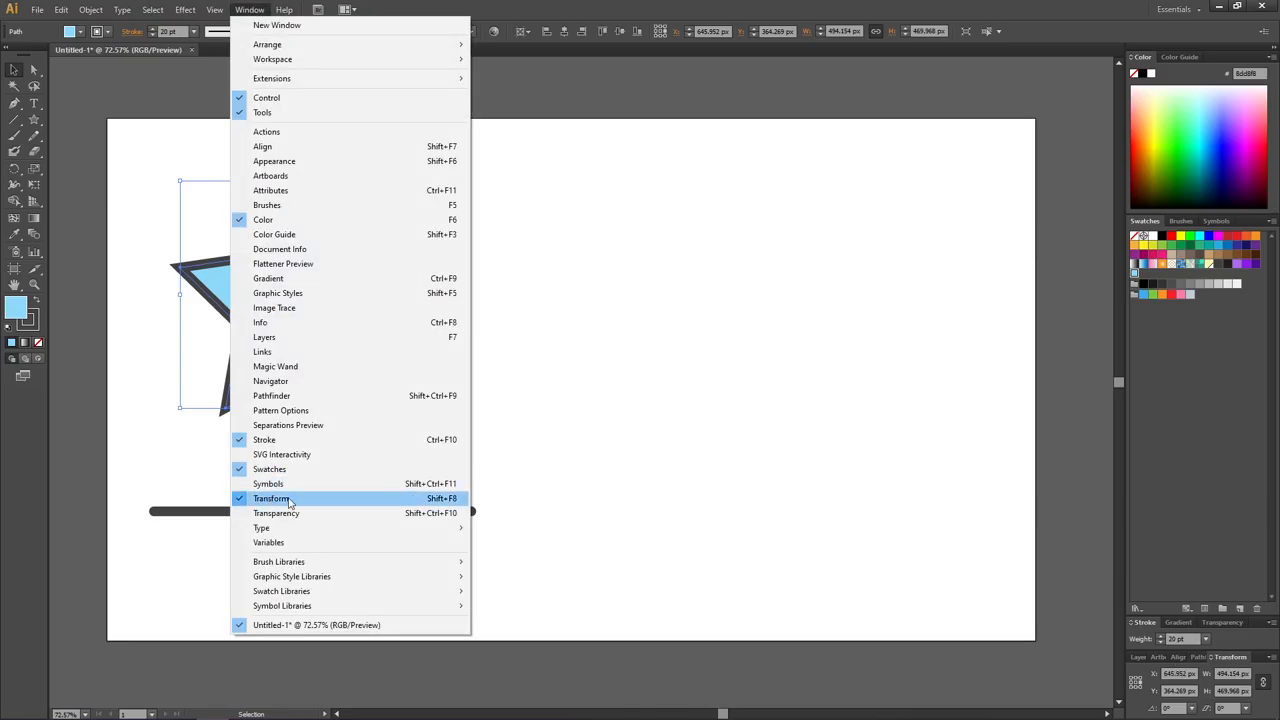
left_click(272, 498)
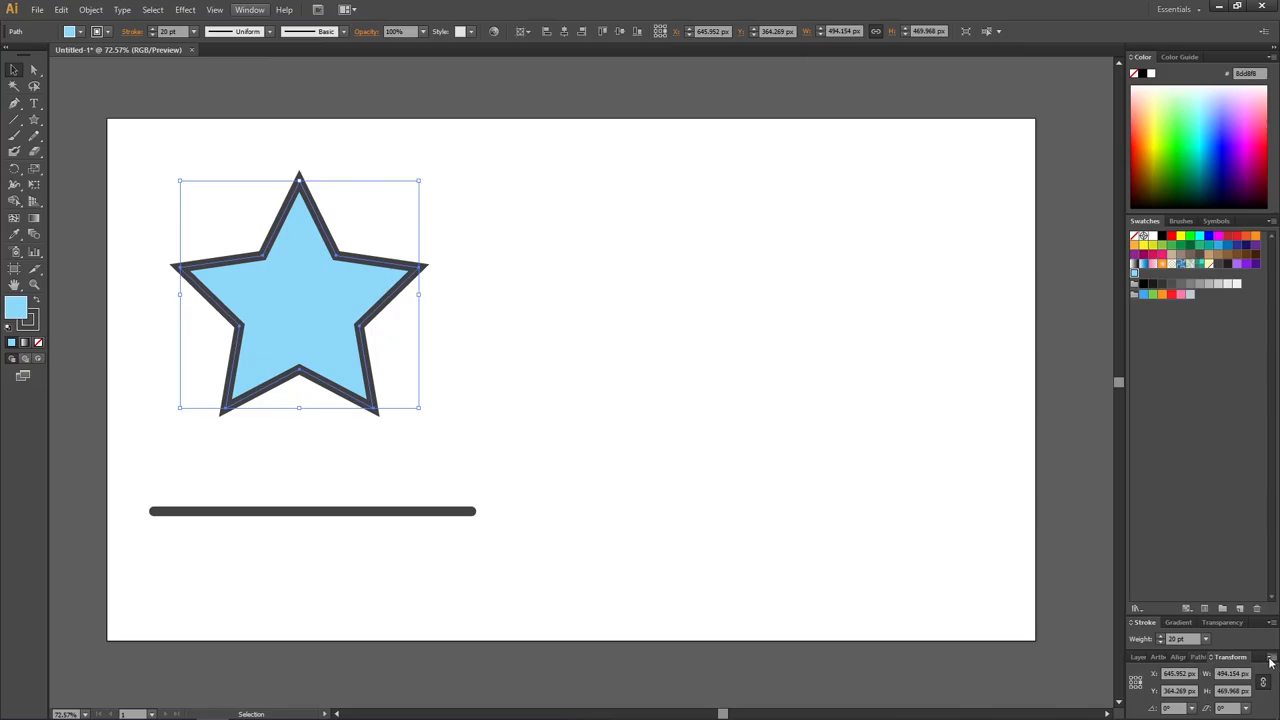
left_click(1270, 657)
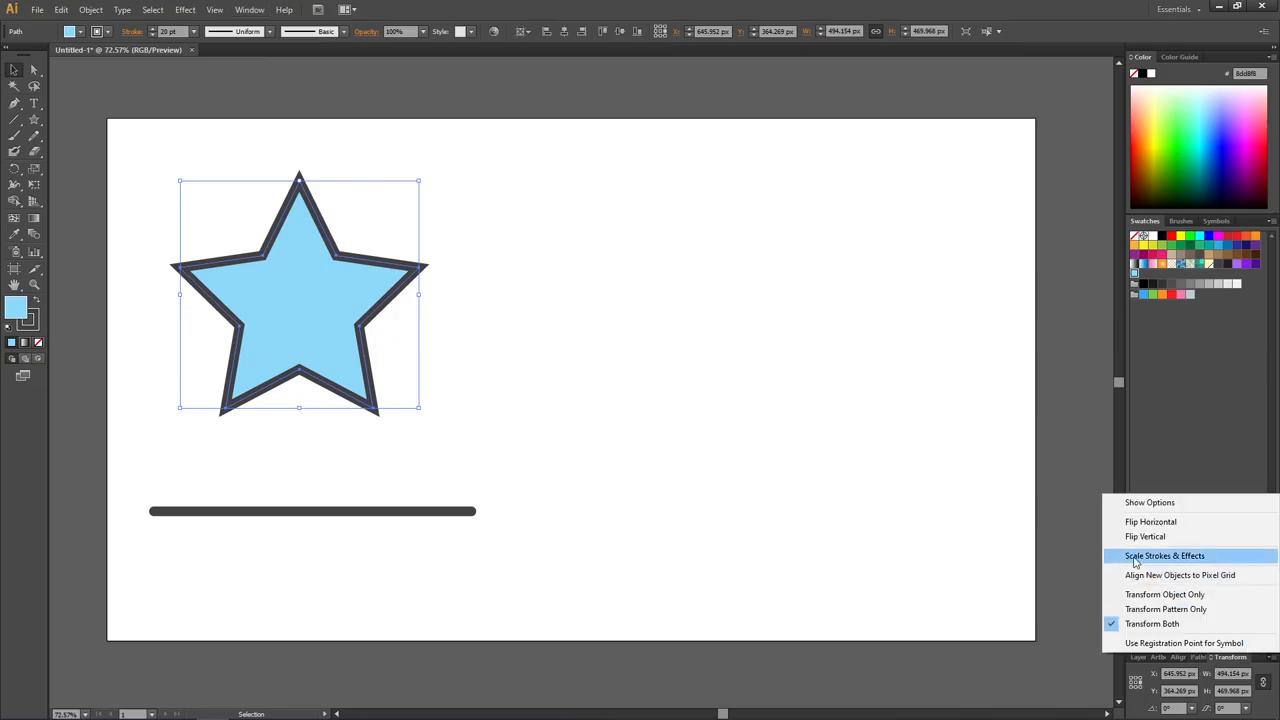
mouse_move(1188, 558)
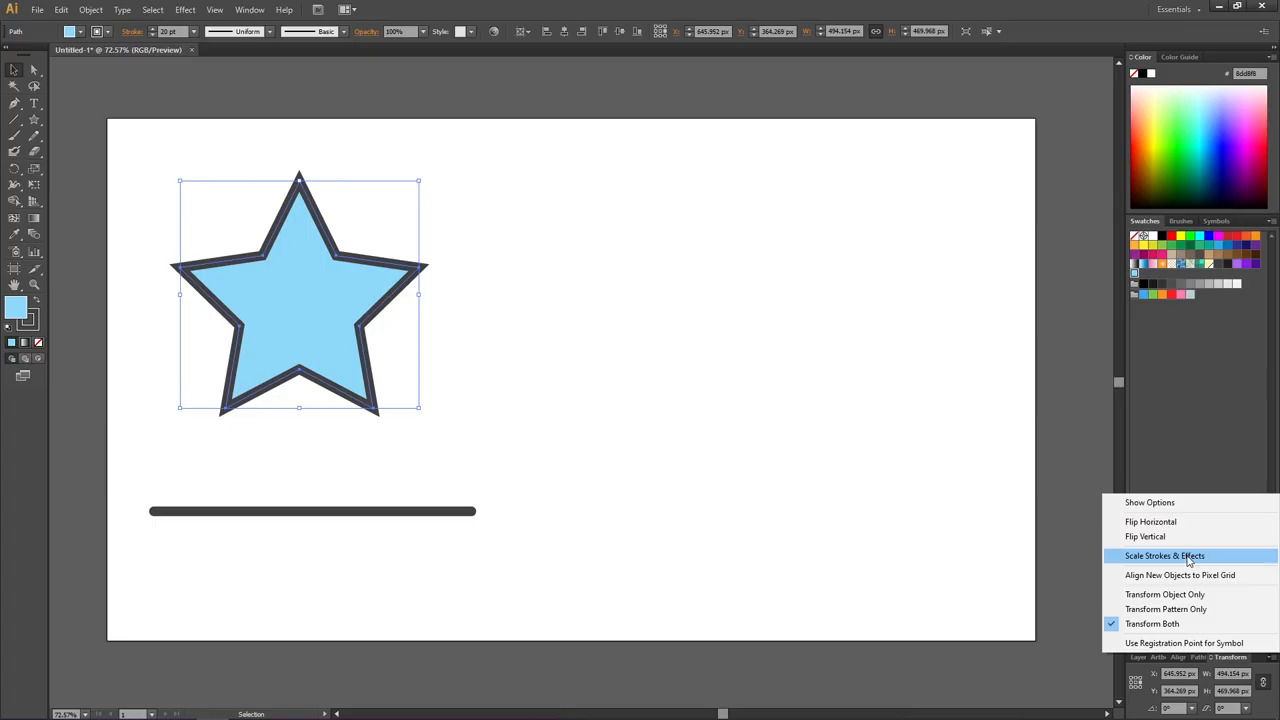
left_click(1188, 556)
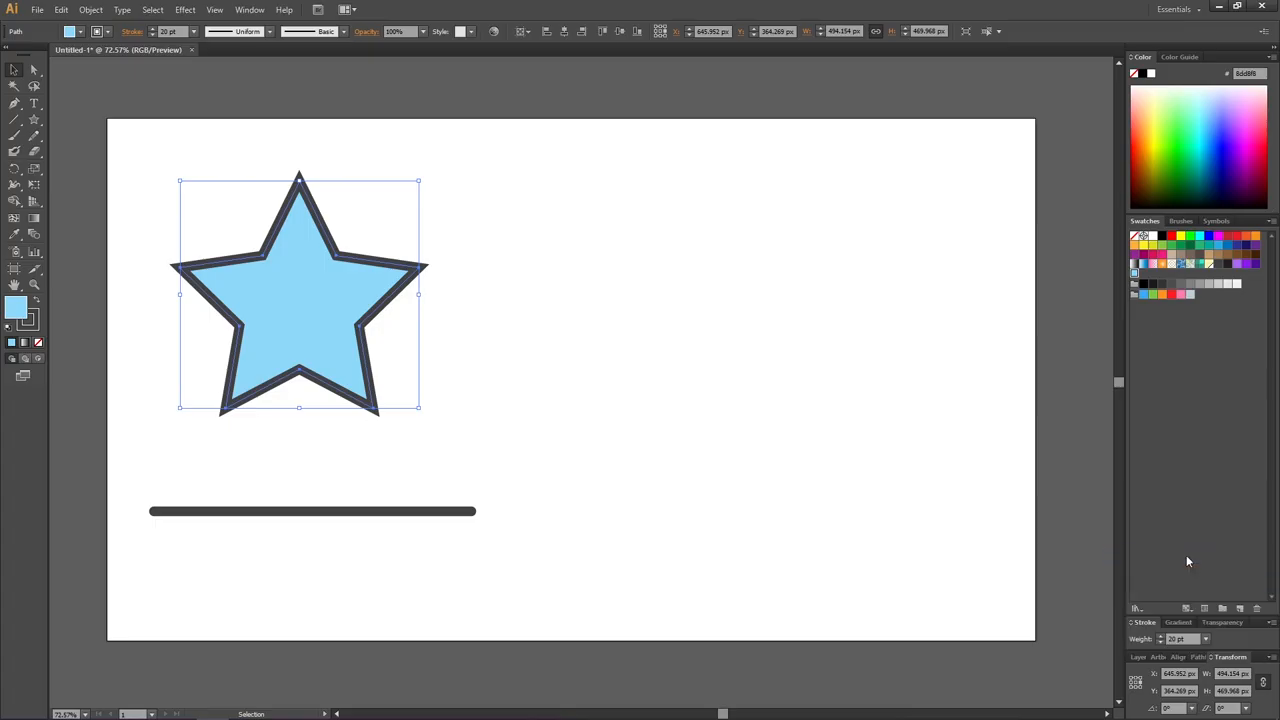
Step: Drag the star's corner handle inward so the star and its outline shrink proportionally
left_click_drag(419, 182, 408, 192)
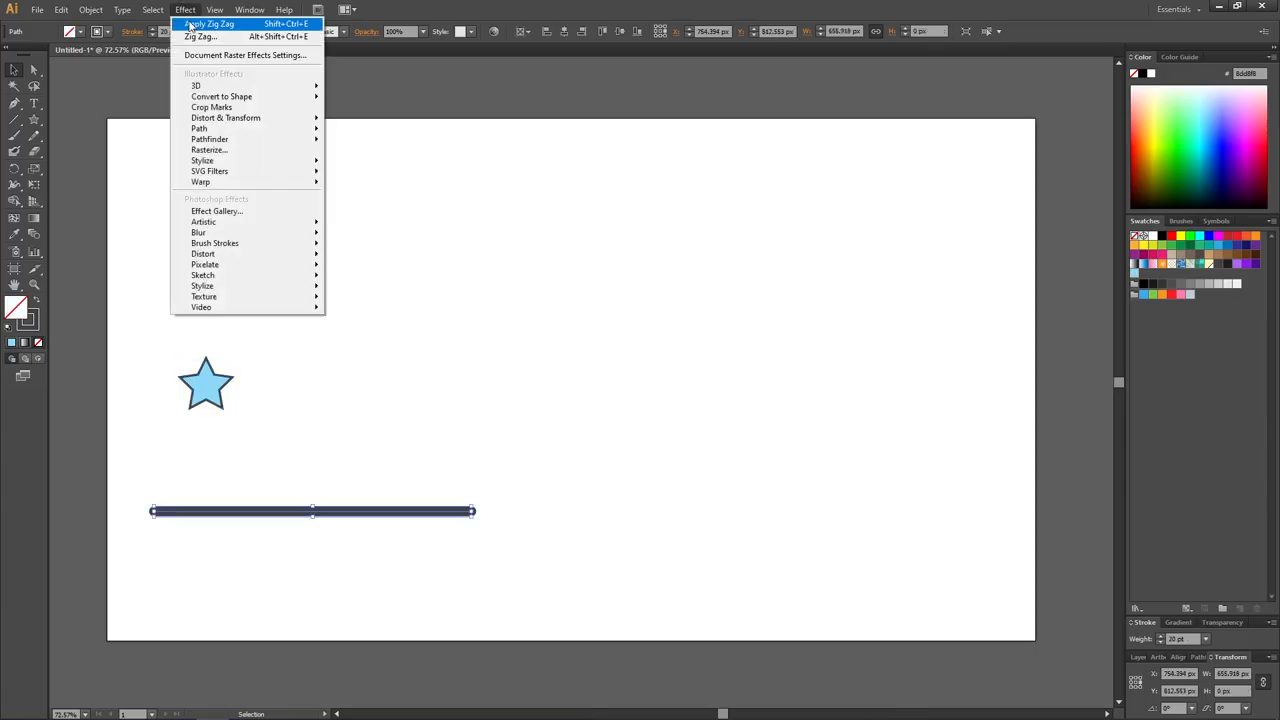
Step: Reapply the Zig Zag effect to the straight line beneath the small star
left_click(210, 23)
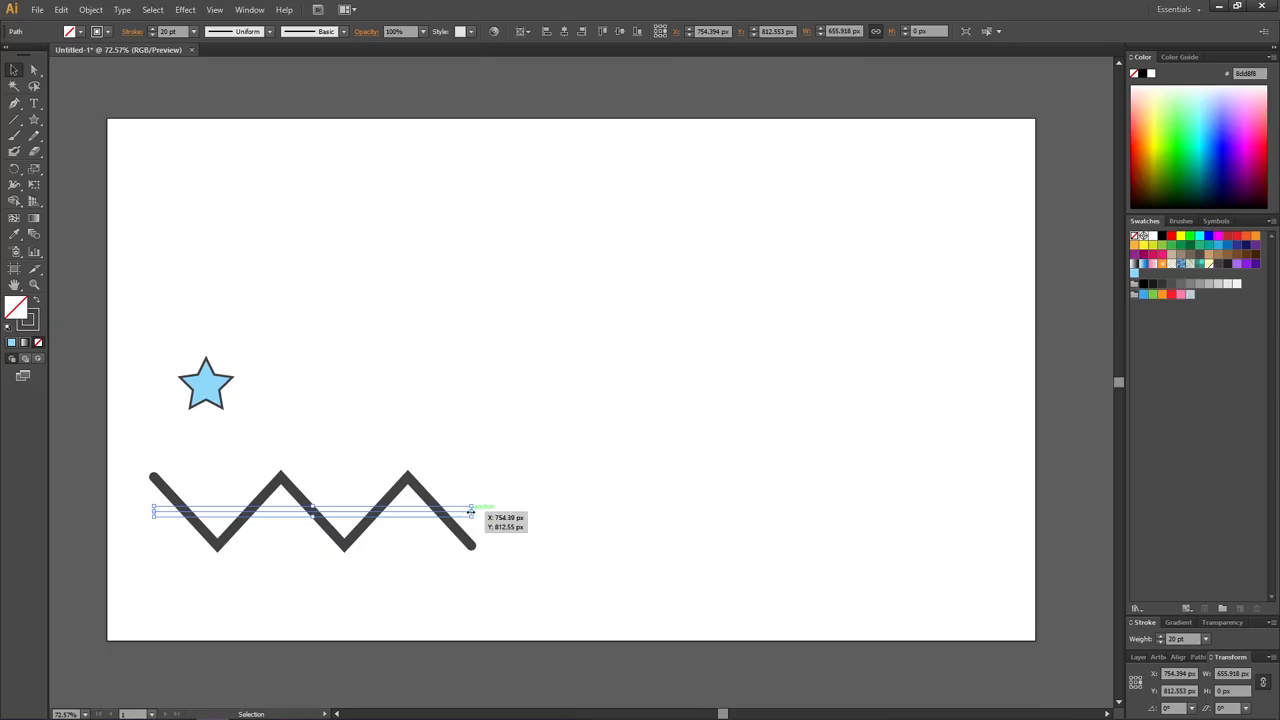